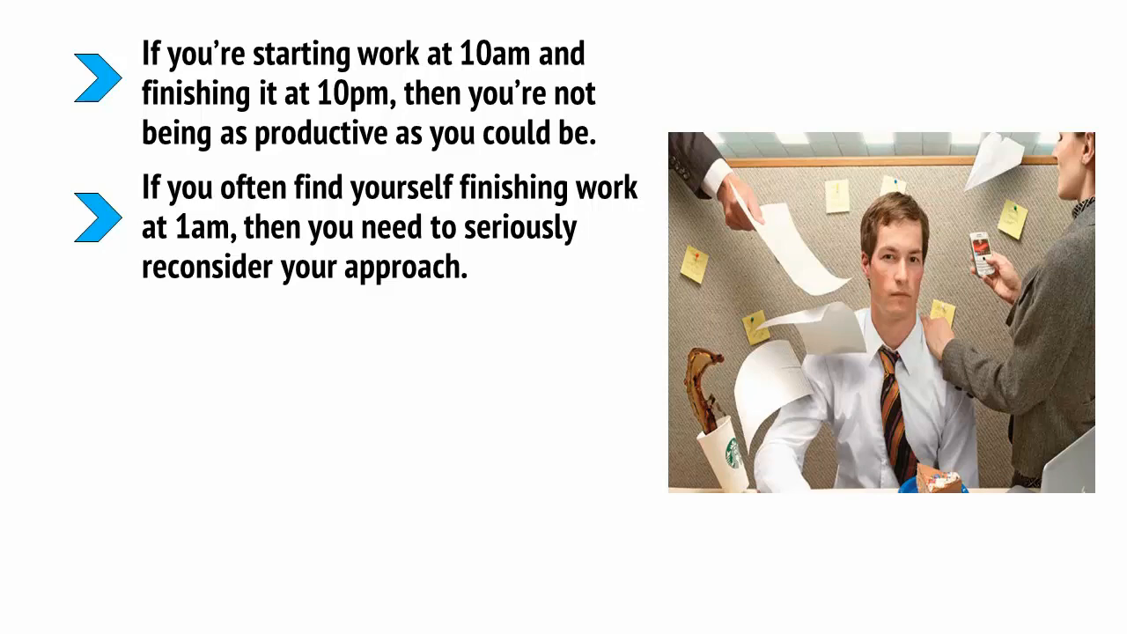
# Advance through the slideshow to the nomad-downsides slide with the laptop-on-balcony photo.
pyautogui.press('Right')
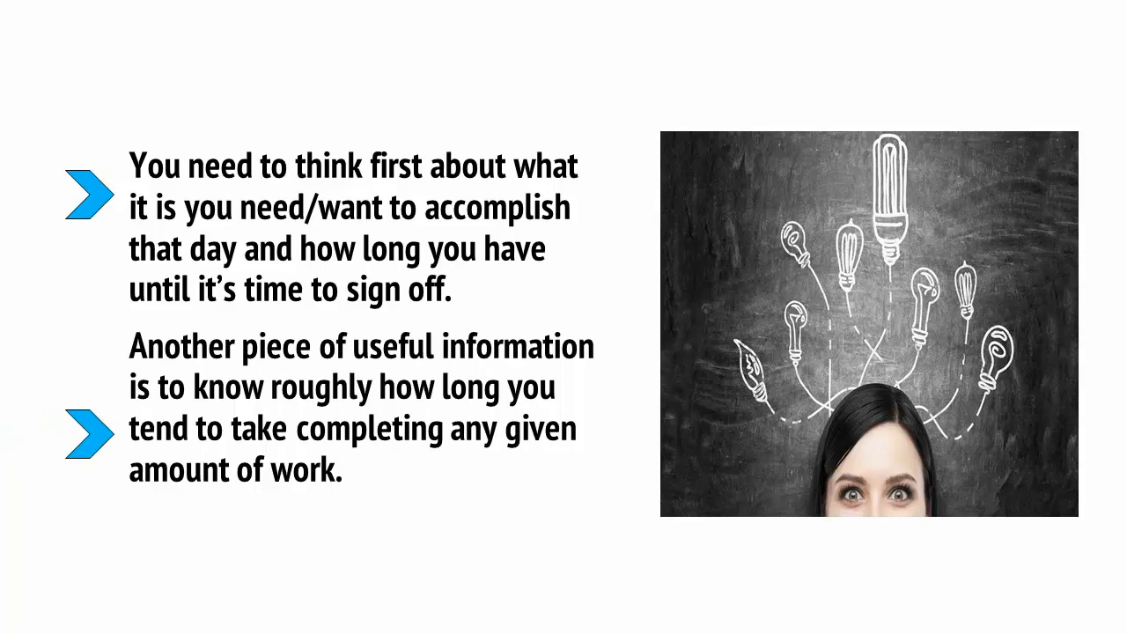
pyautogui.press('Right')
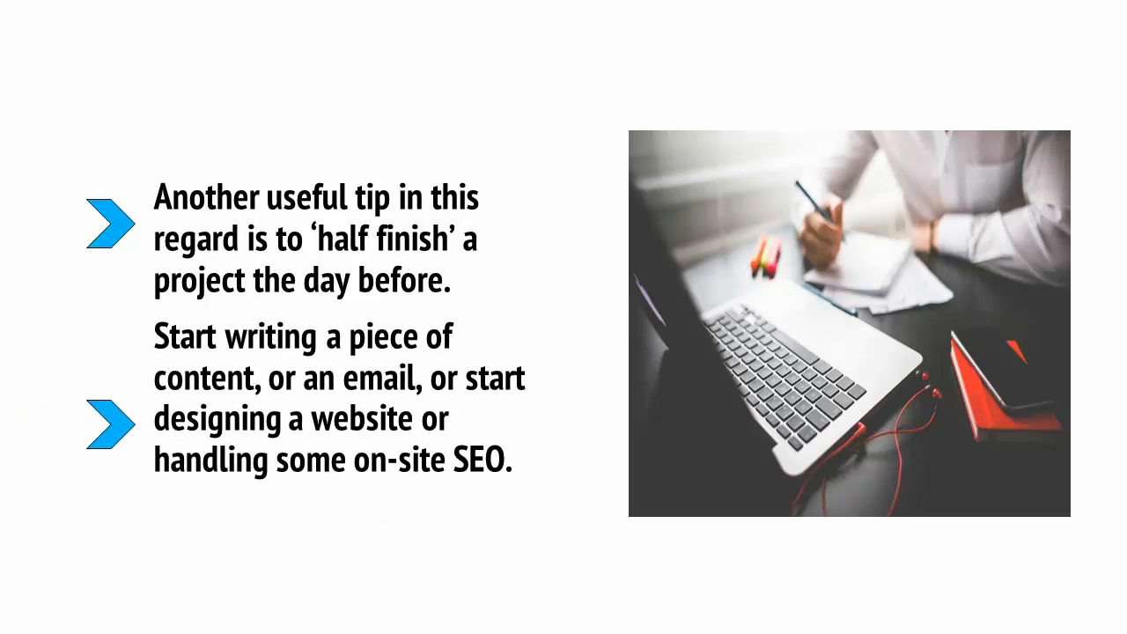
pyautogui.press('Right')
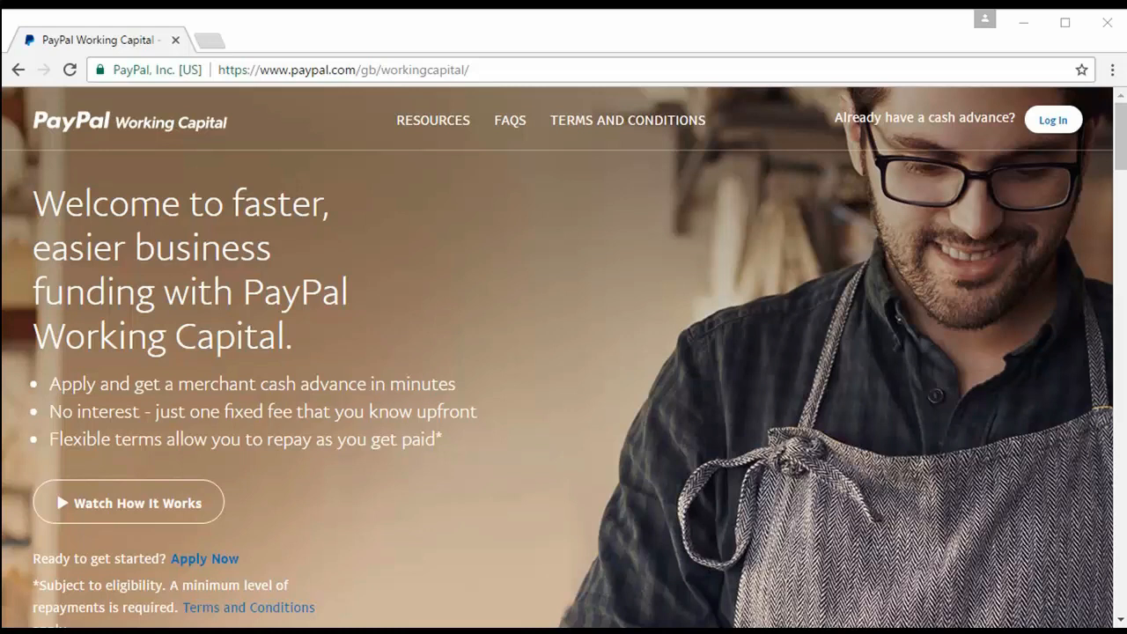
pyautogui.click(129, 501)
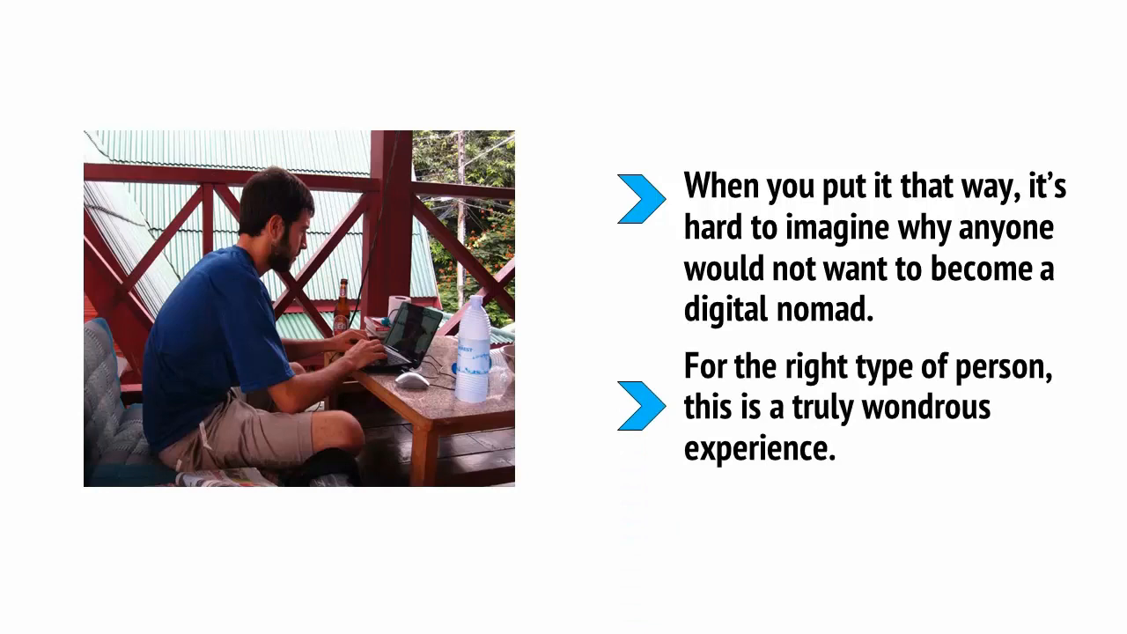
pyautogui.press('Right')
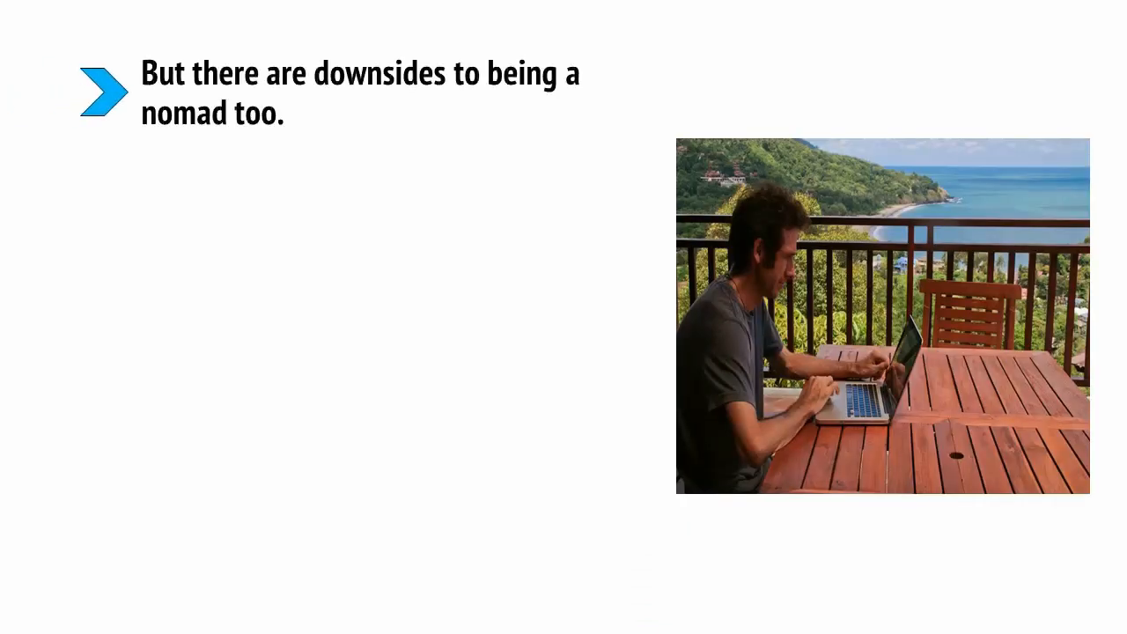